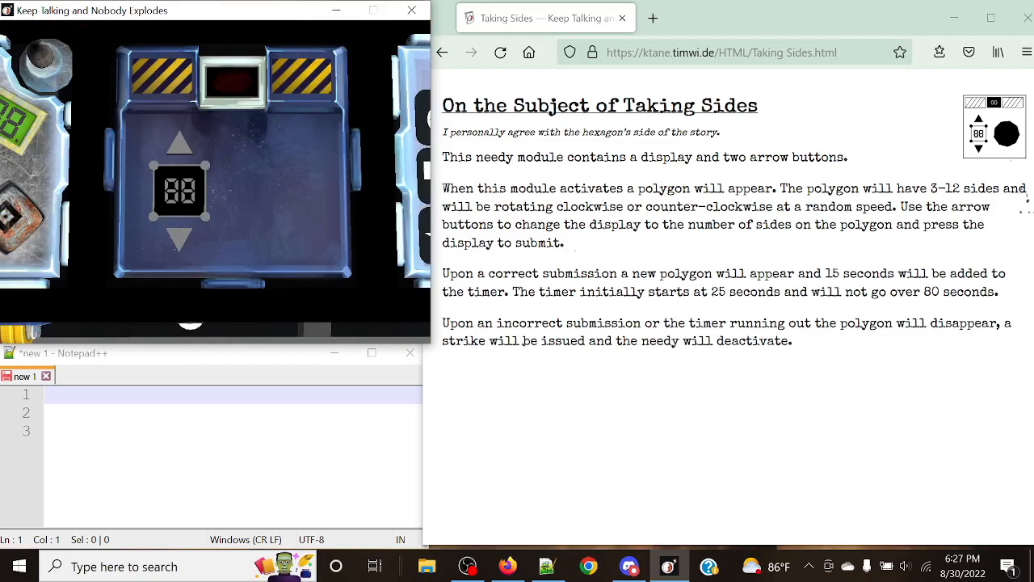
mouse_move(334, 303)
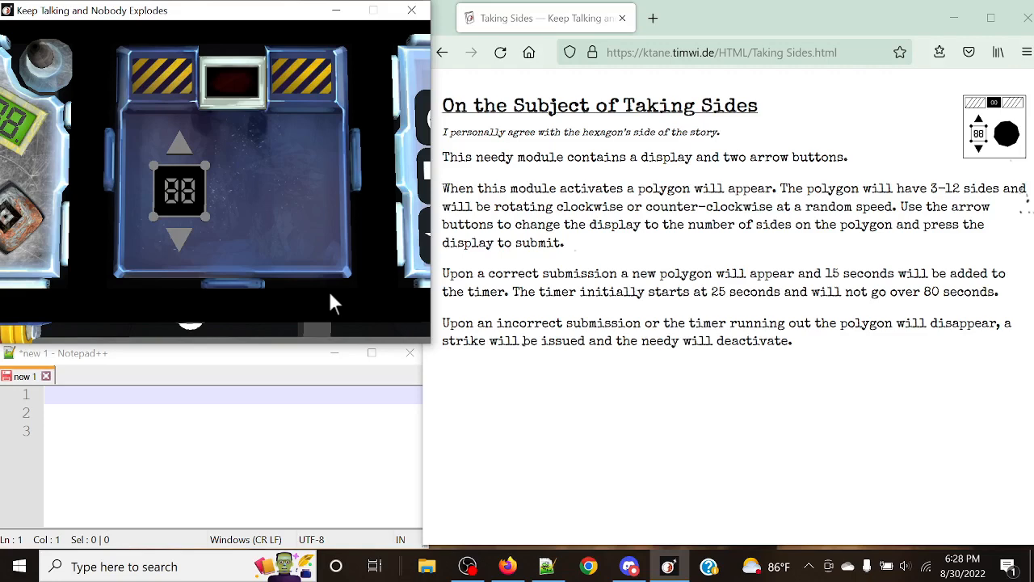
mouse_move(752, 207)
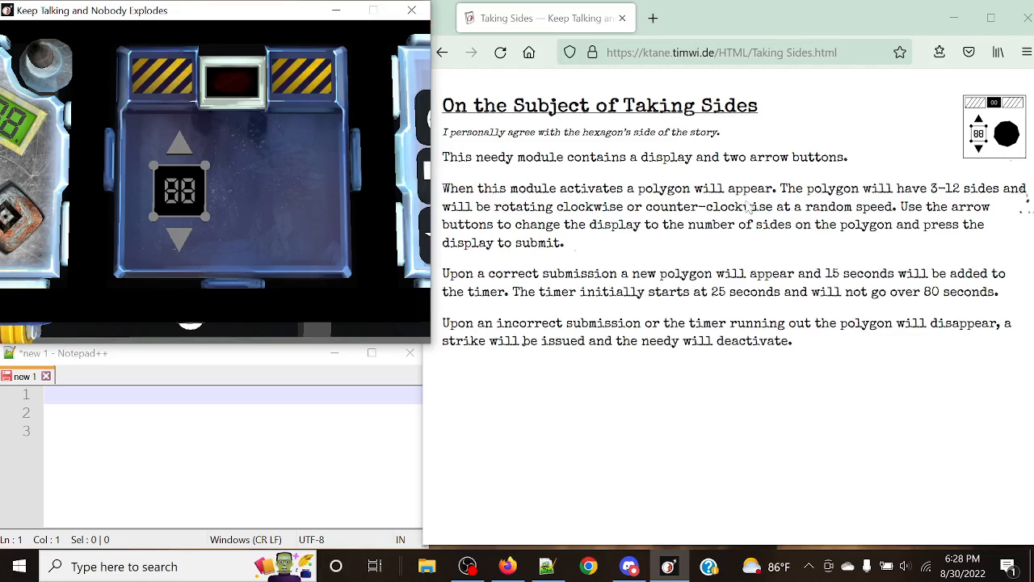
Submit side counts for the first polygons, including the square, lifting the needy timer to 33 seconds
drag(552, 158, 848, 158)
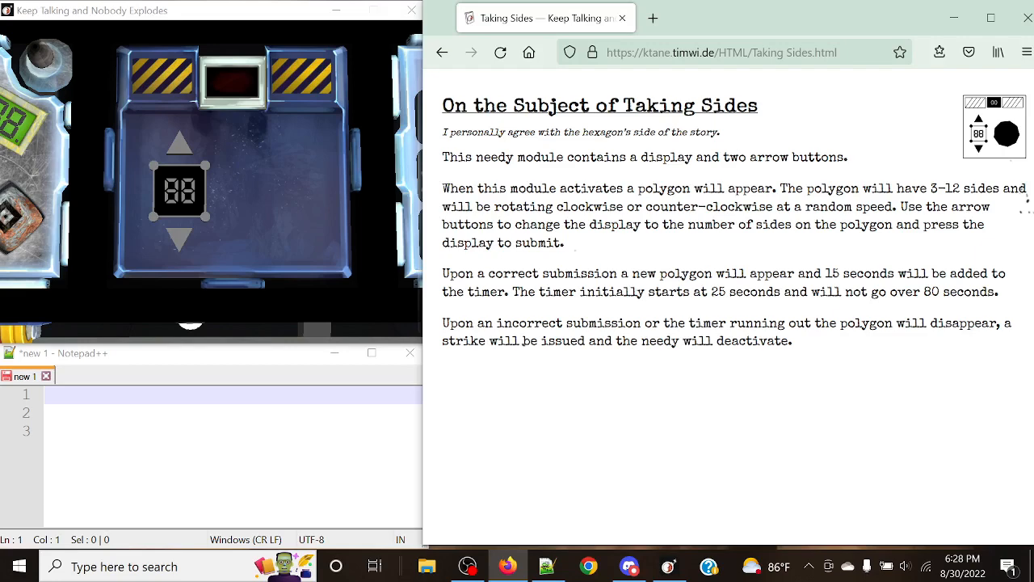
mouse_move(651, 244)
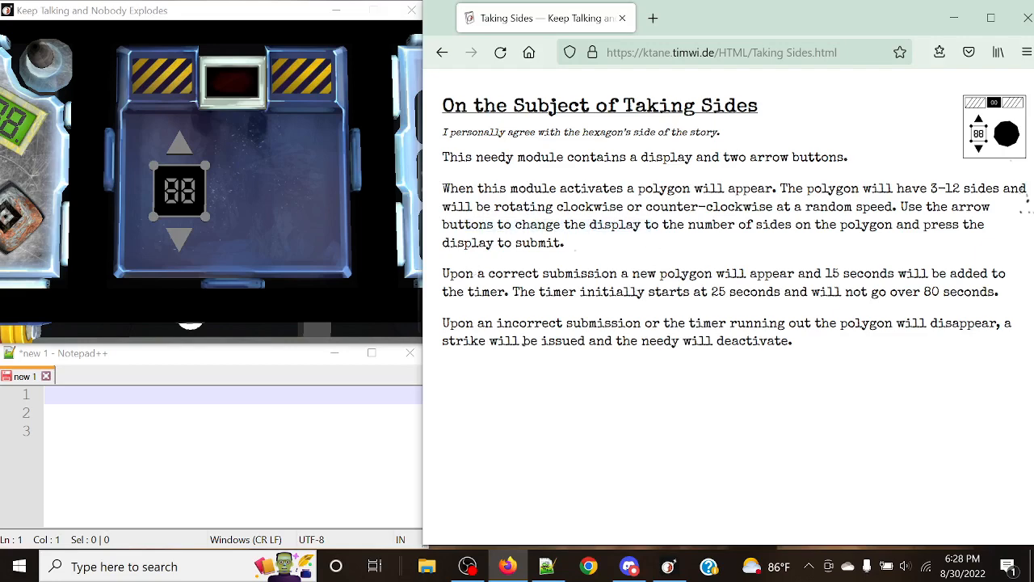
mouse_move(706, 250)
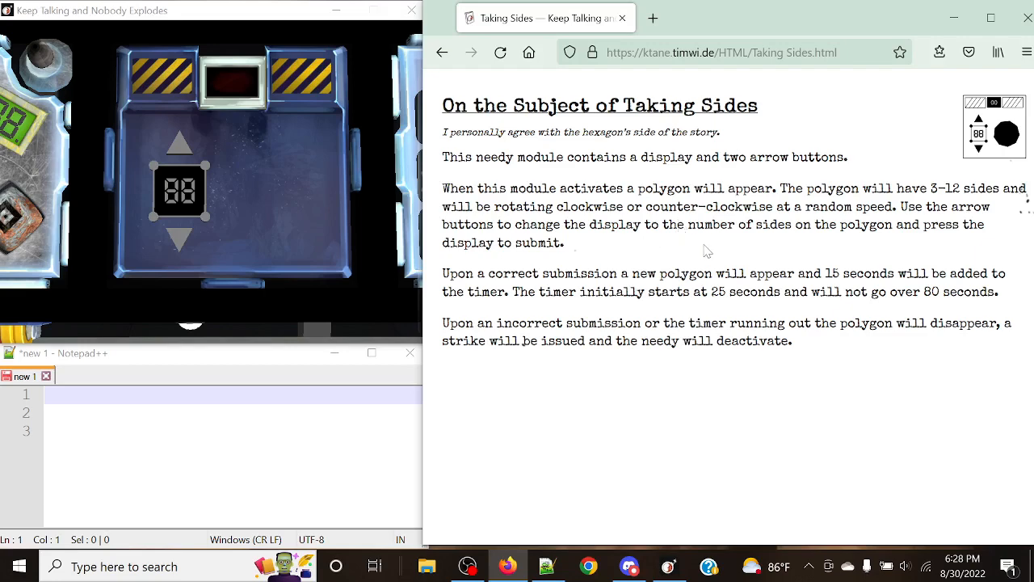
mouse_move(699, 247)
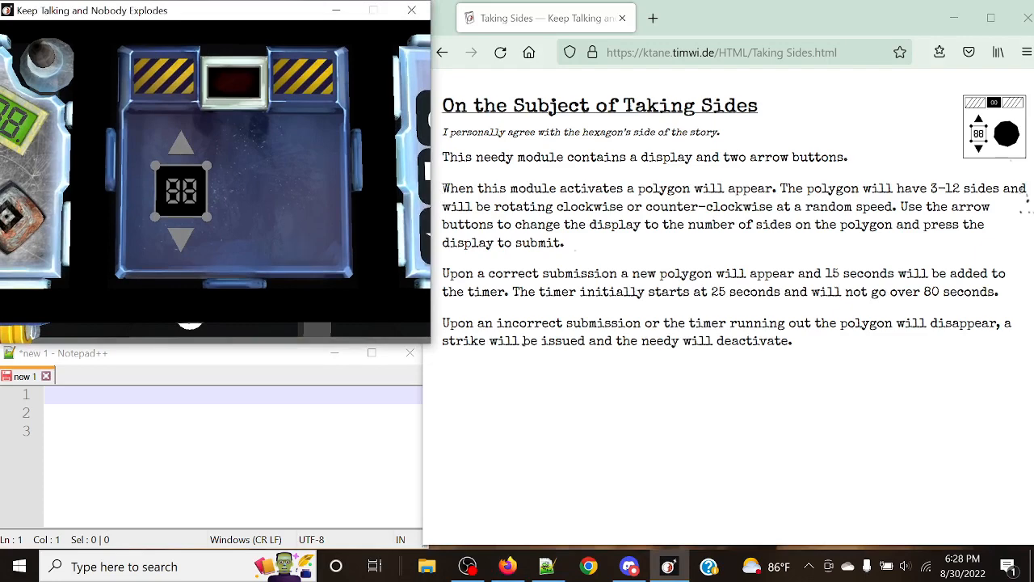
mouse_move(296, 245)
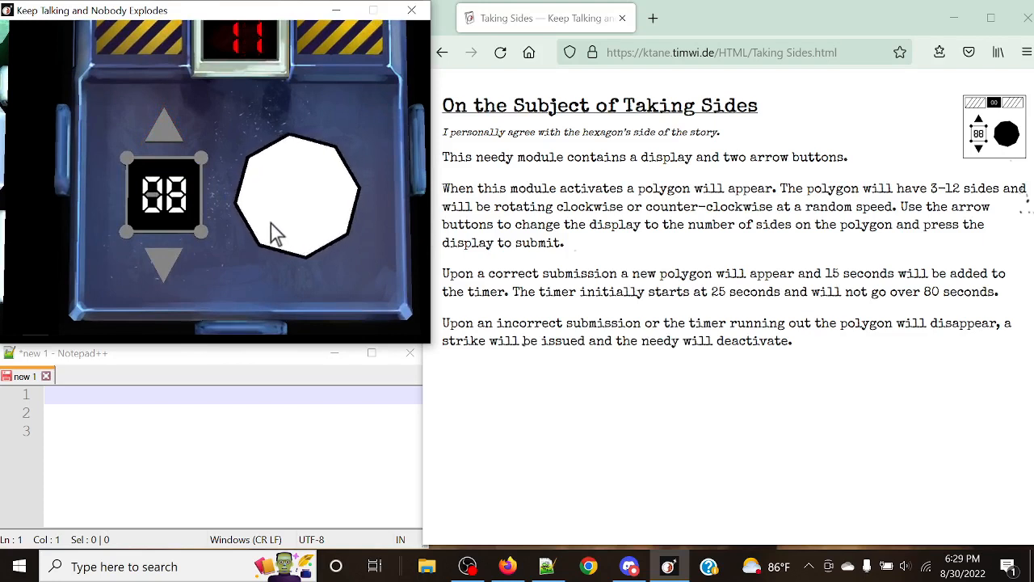
click(164, 196)
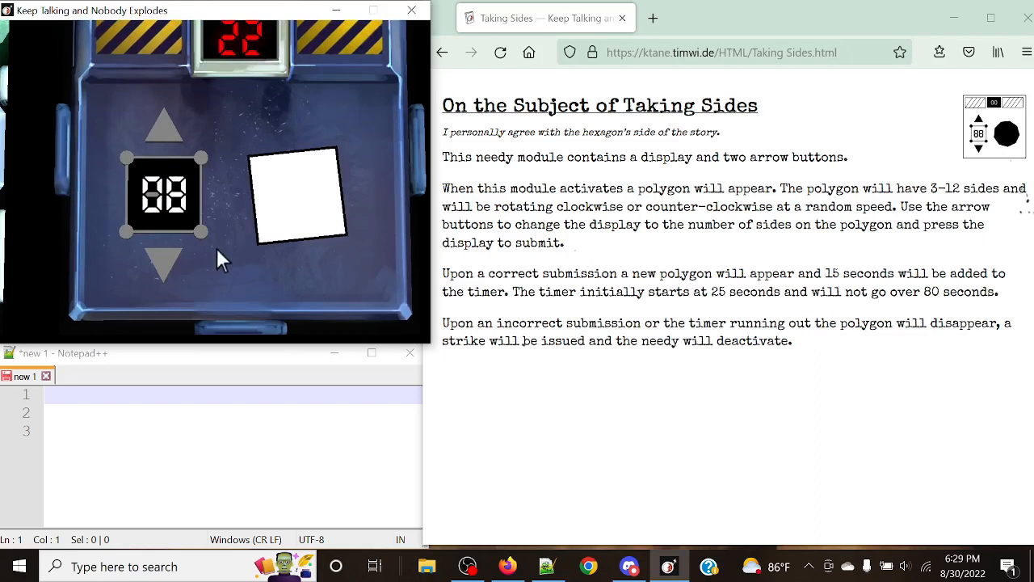
click(164, 196)
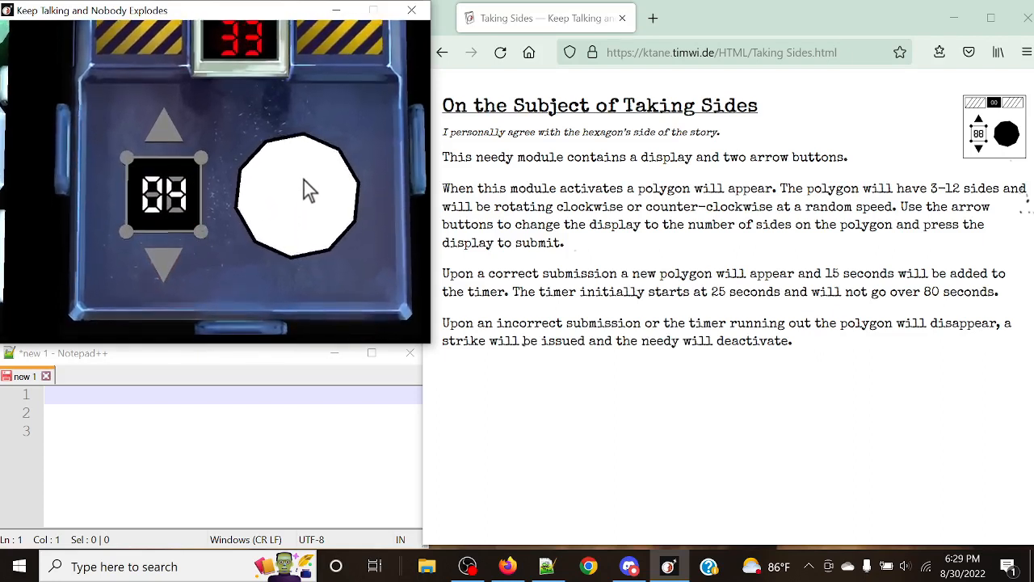
mouse_move(254, 202)
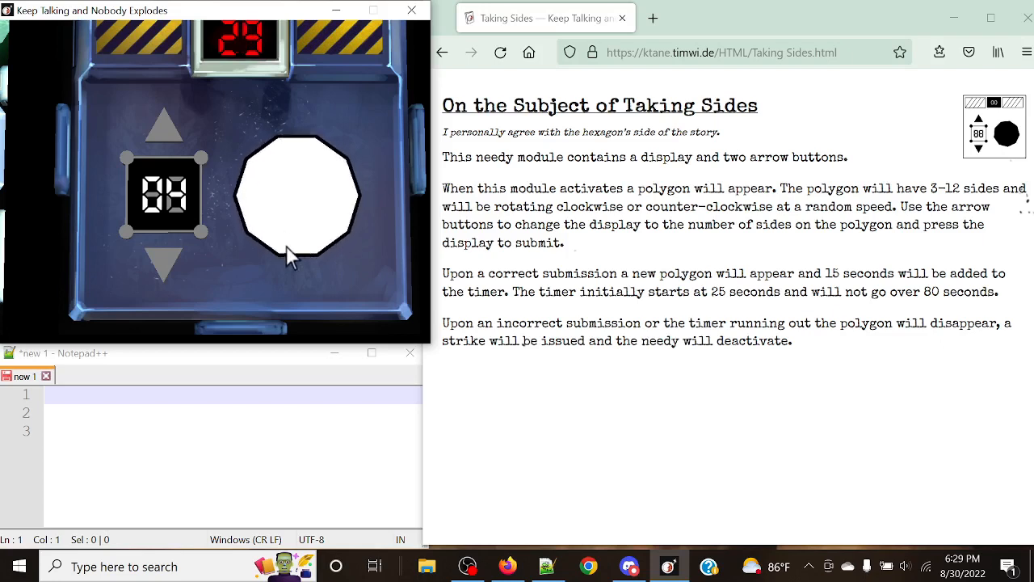
mouse_move(295, 152)
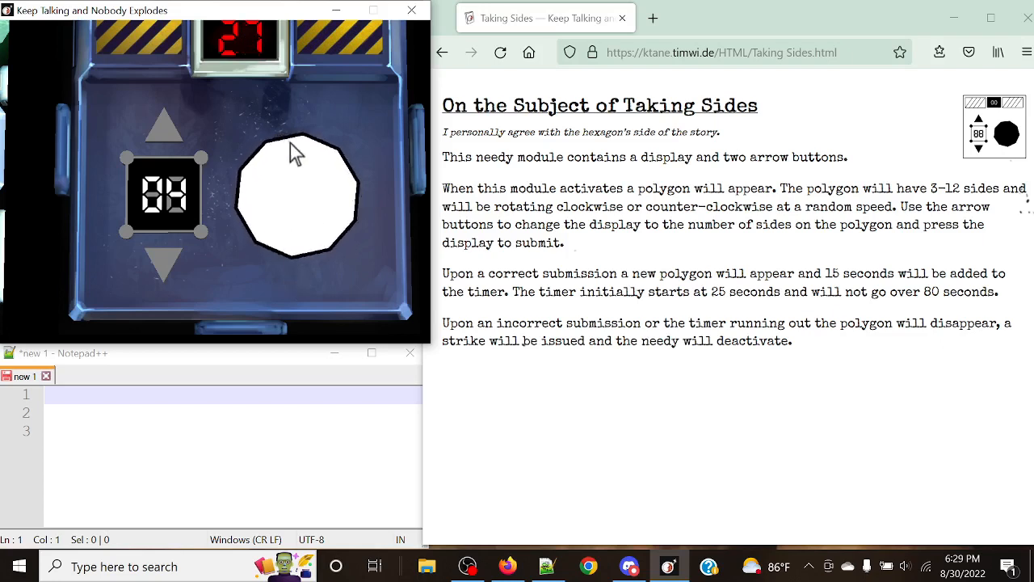
mouse_move(270, 164)
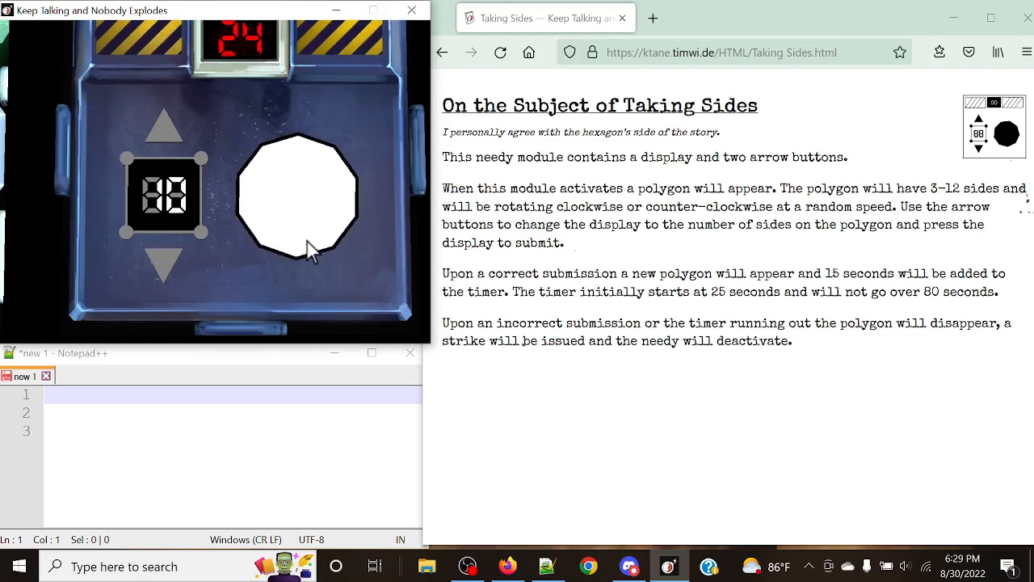
mouse_move(258, 194)
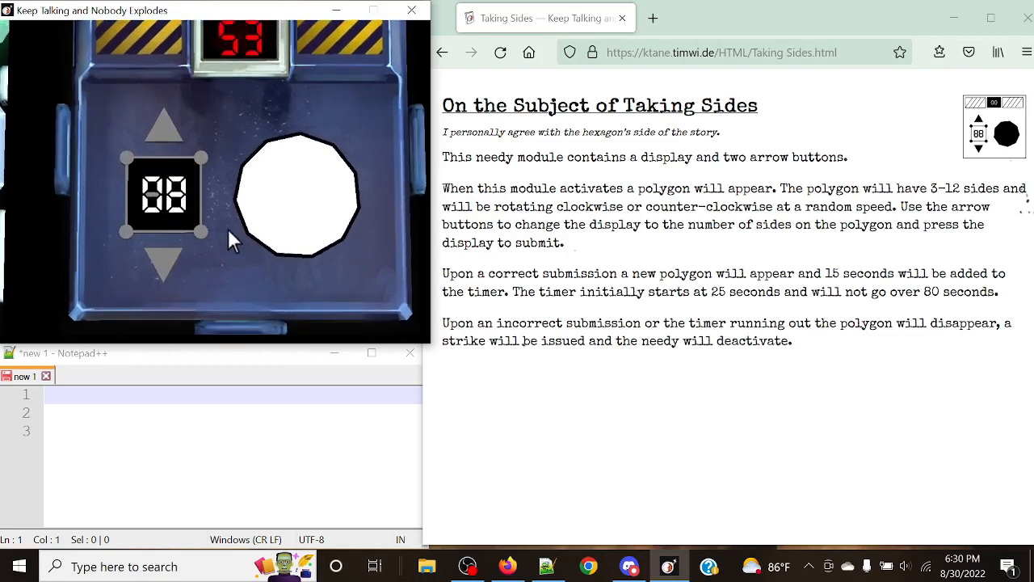
mouse_move(318, 155)
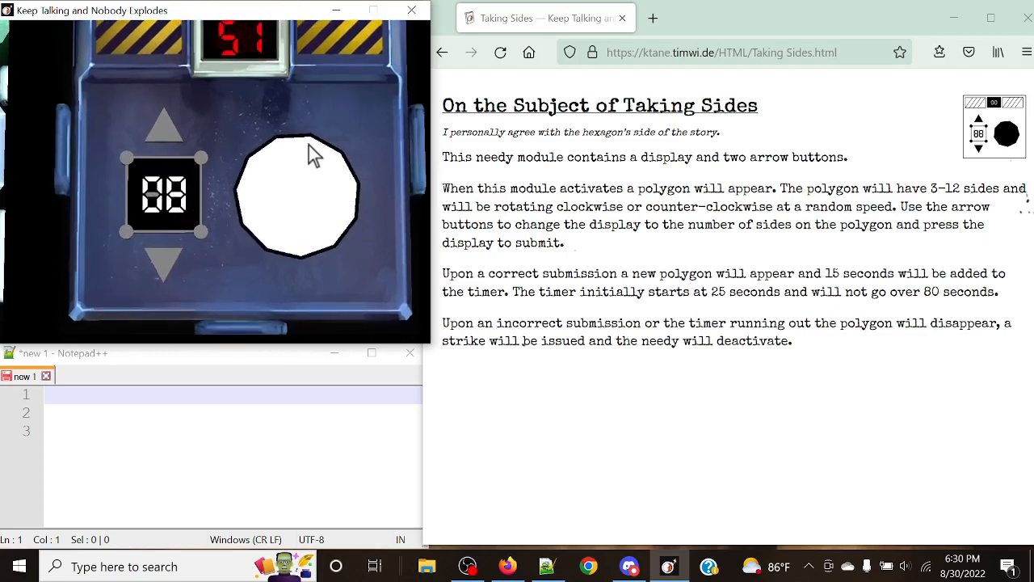
mouse_move(348, 198)
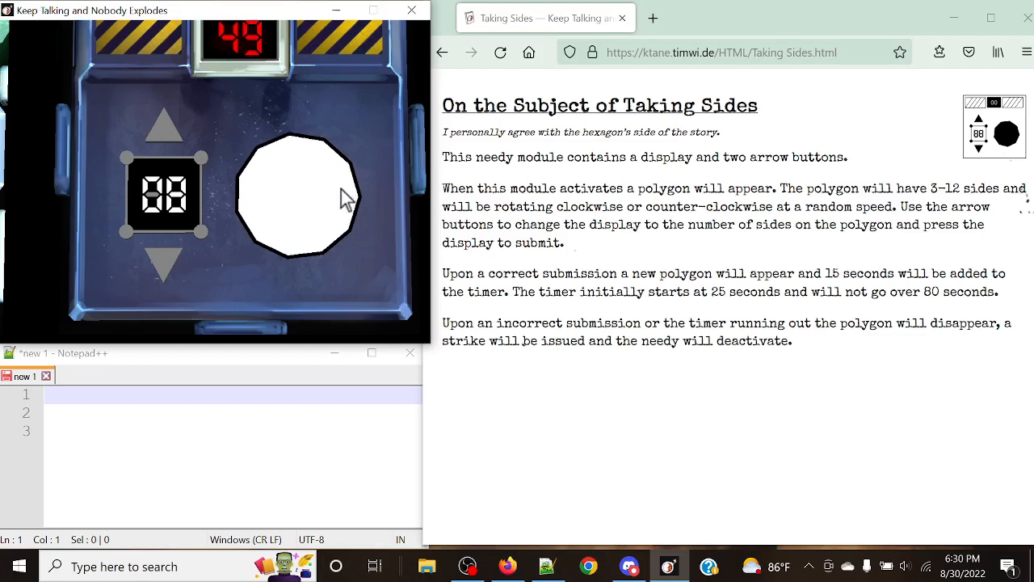
mouse_move(329, 259)
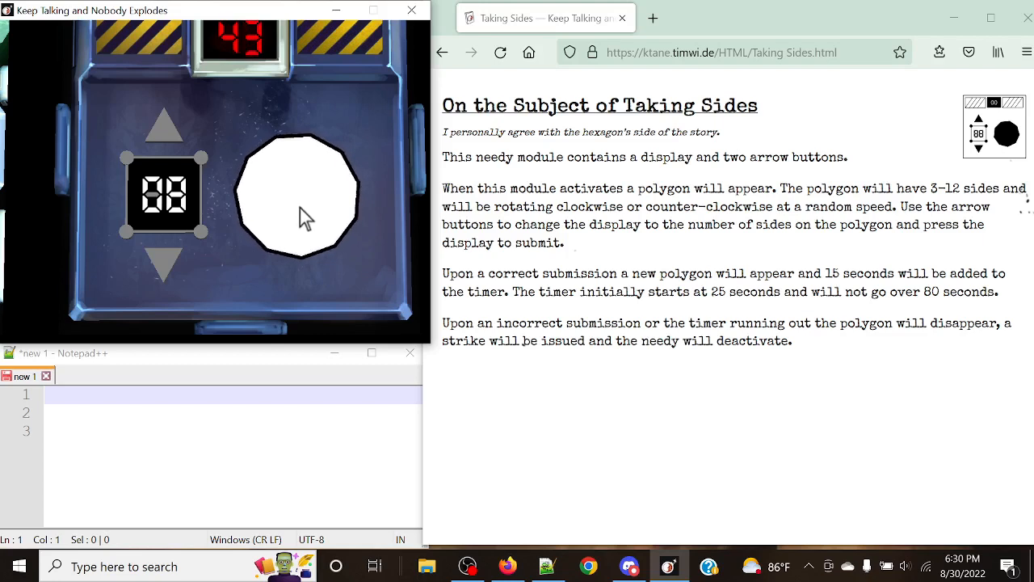
mouse_move(351, 188)
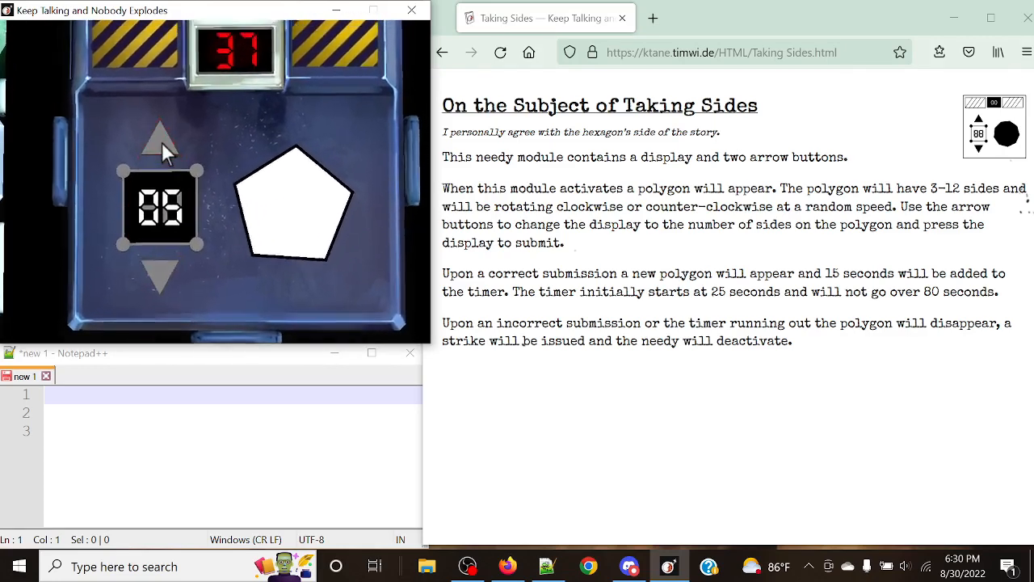
Submit five sides for the pentagon on Taking Sides
click(162, 265)
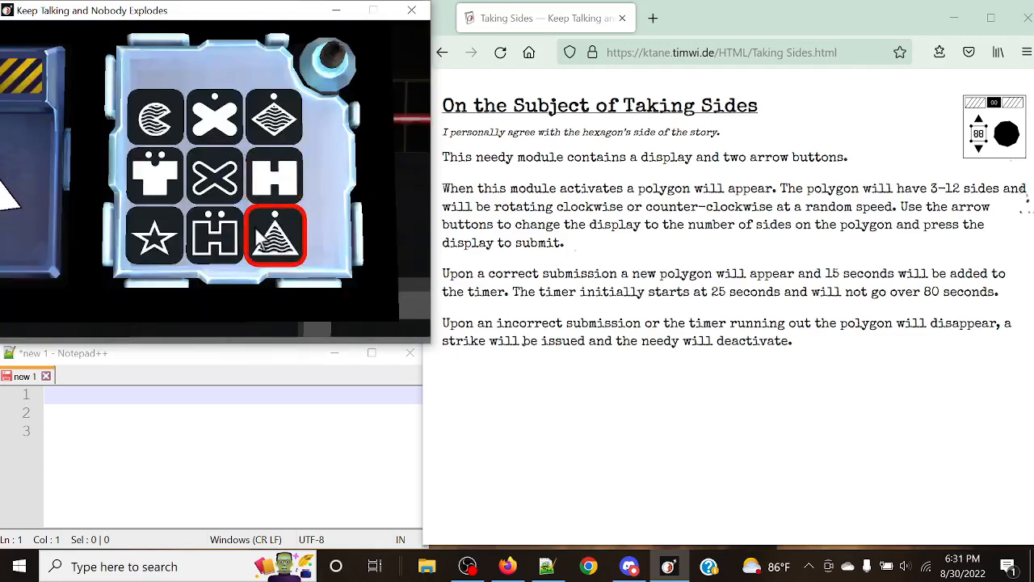
Press the triangle-pattern symbol tile, then return to the Taking Sides module's rotating polygon
click(275, 235)
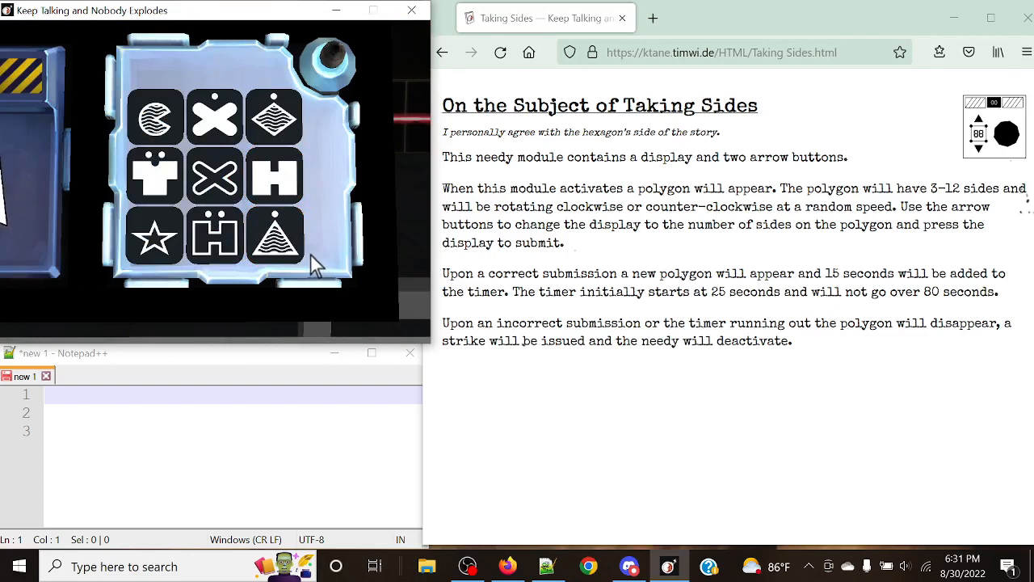
mouse_move(344, 247)
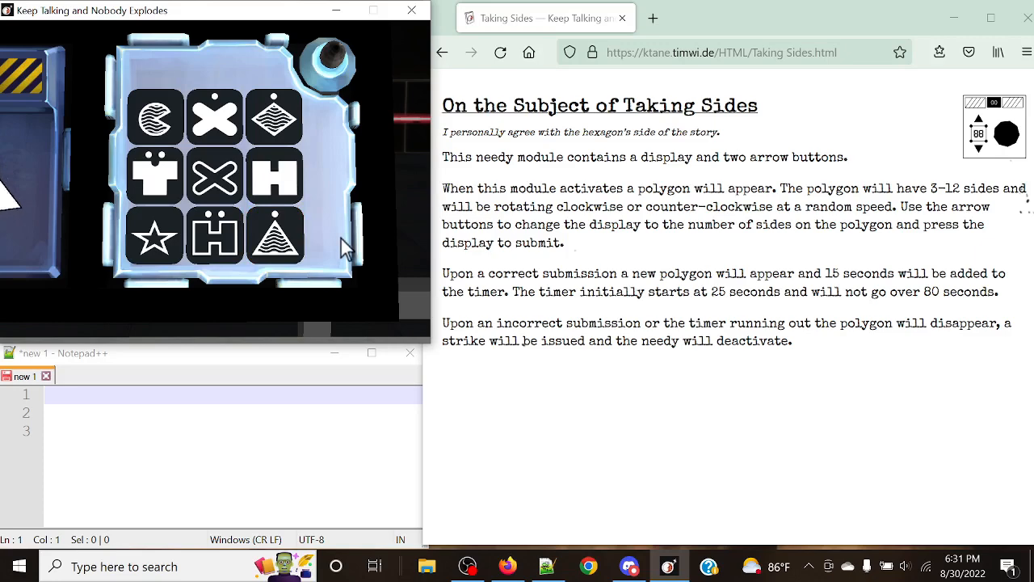
click(275, 177)
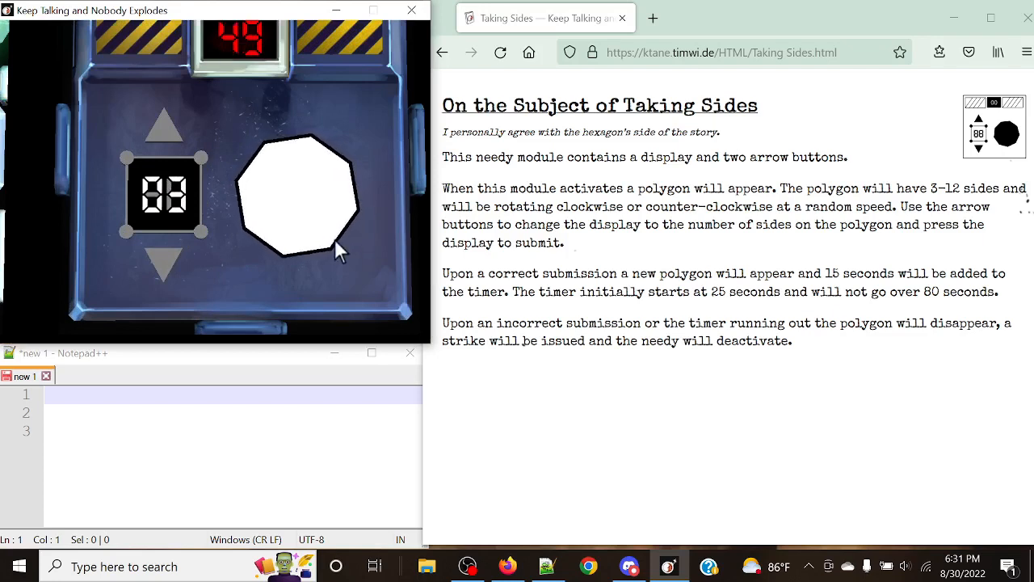
Submit the current side count on the Taking Sides display, deactivating the module
click(159, 136)
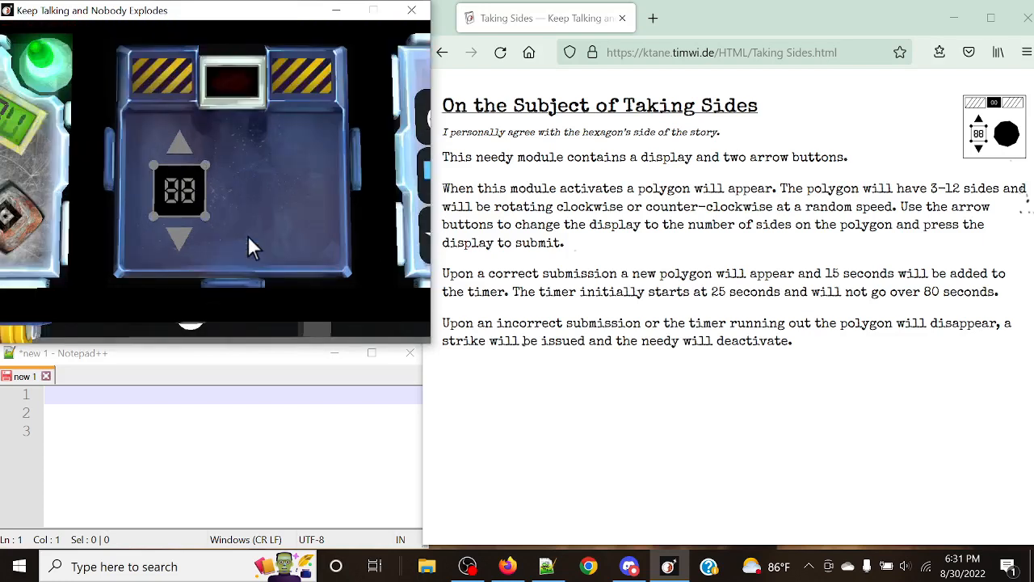
mouse_move(266, 220)
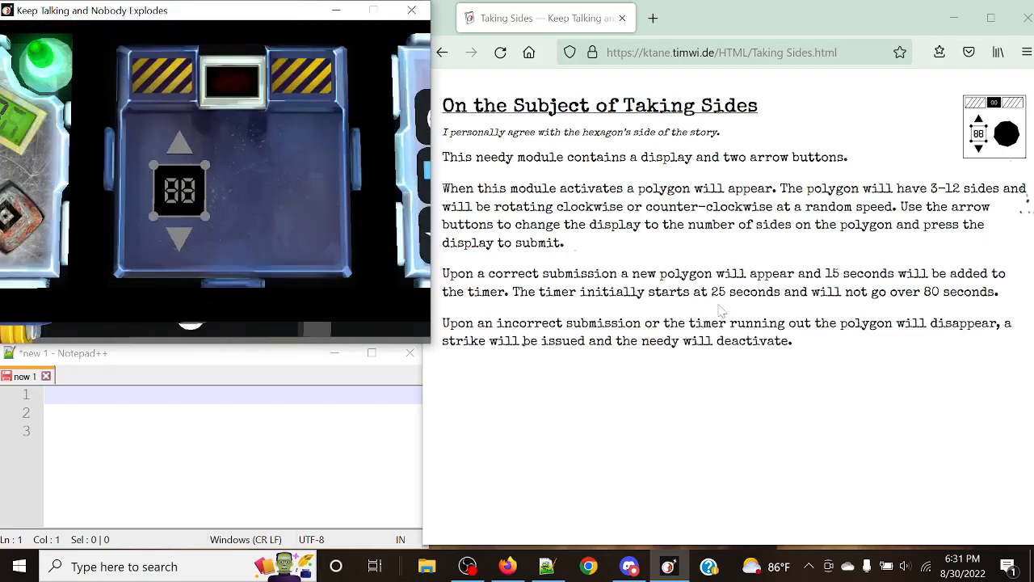
mouse_move(853, 242)
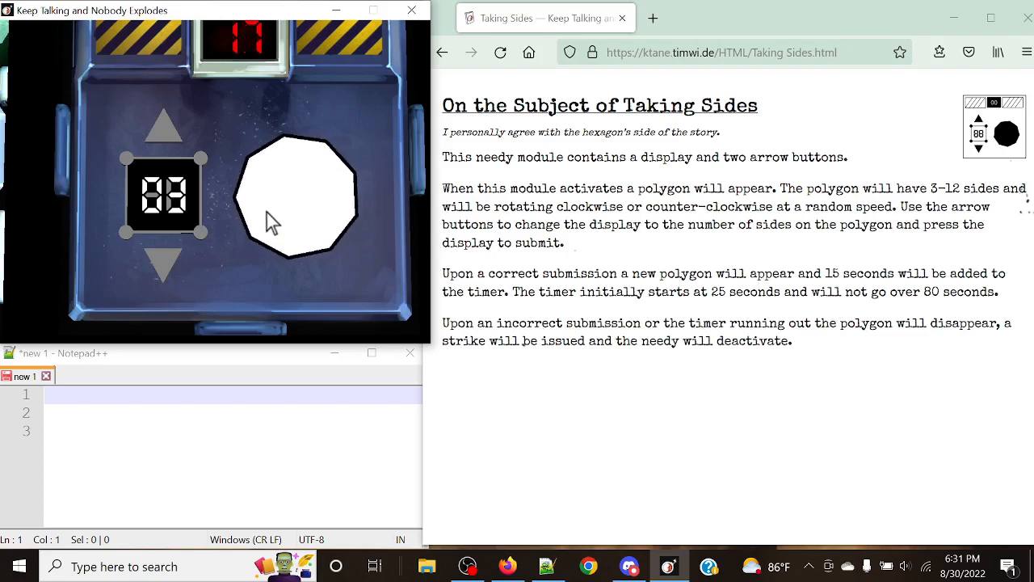
Submit side counts for successive polygons, pushing the Taking Sides timer up to 78 seconds
click(164, 125)
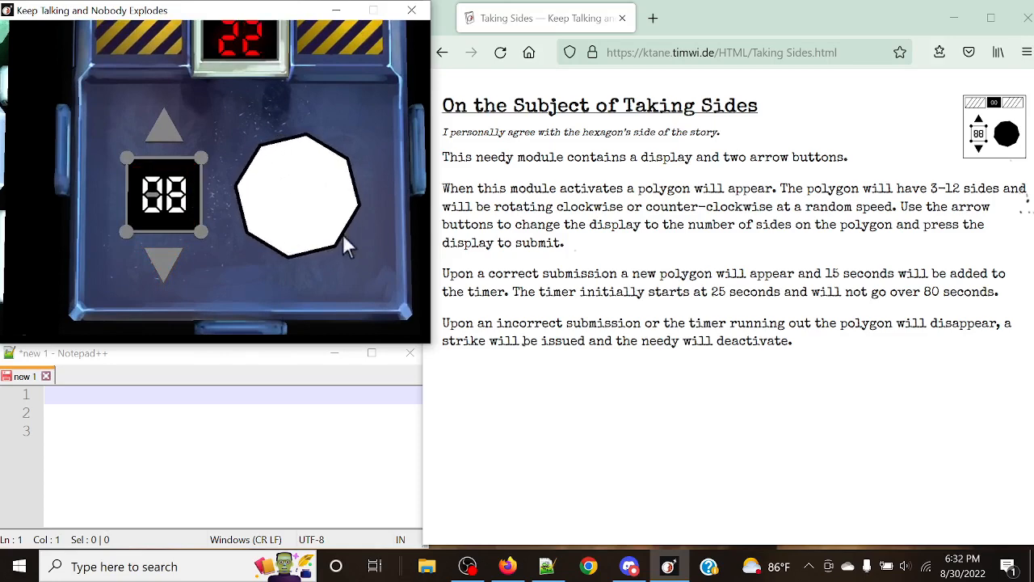
click(164, 266)
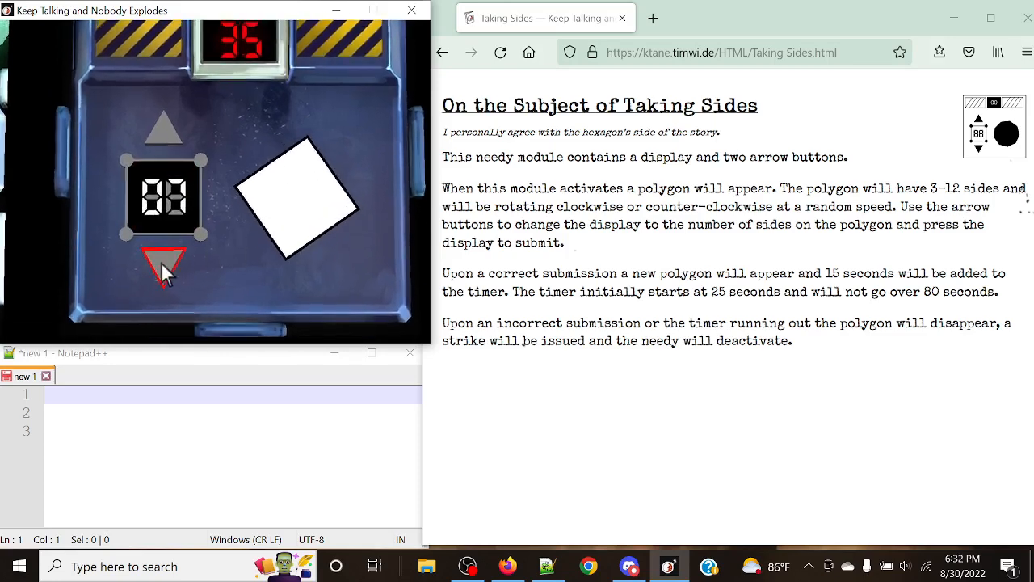
click(163, 266)
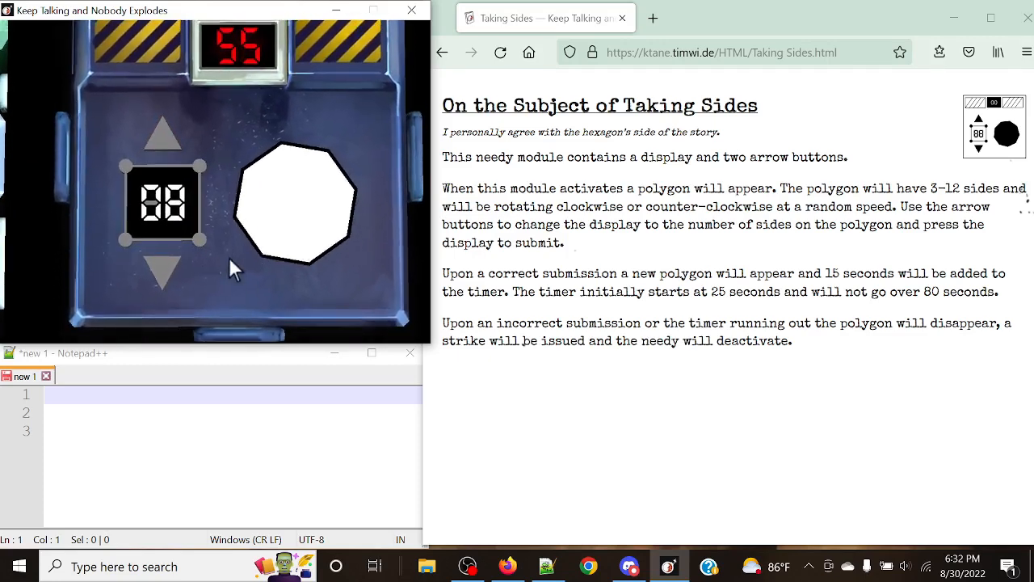
click(164, 198)
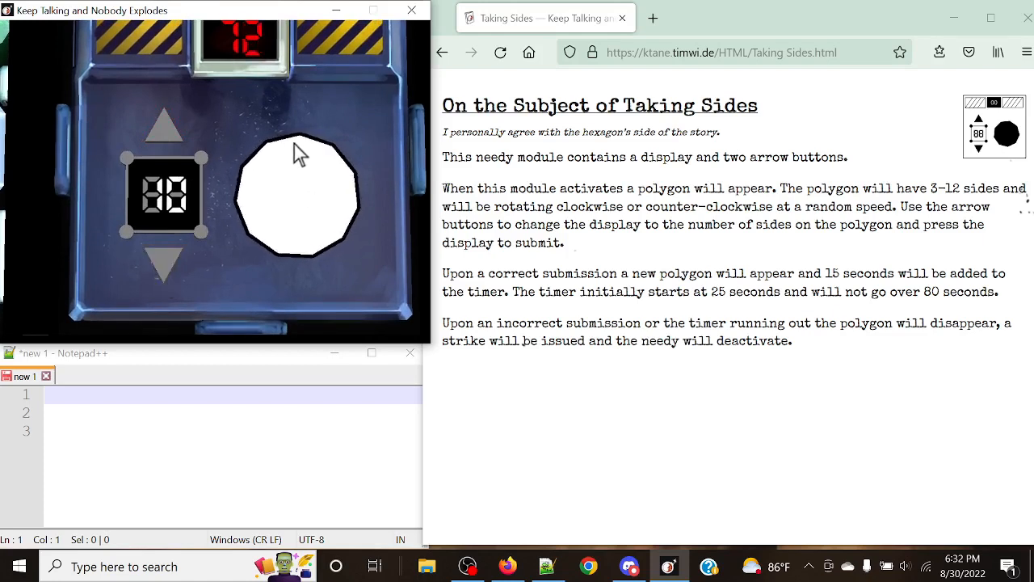
mouse_move(332, 190)
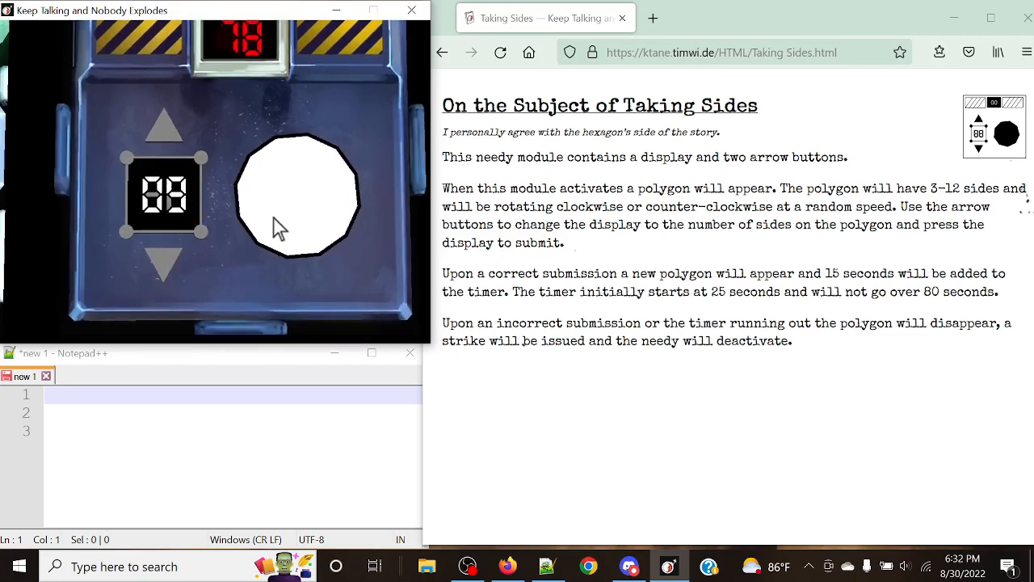
mouse_move(297, 154)
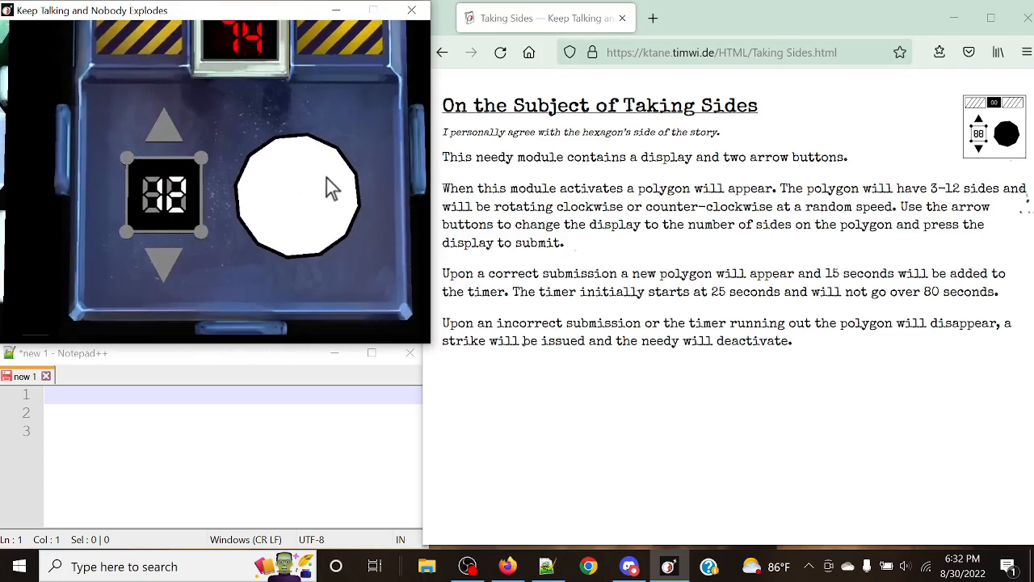
mouse_move(299, 200)
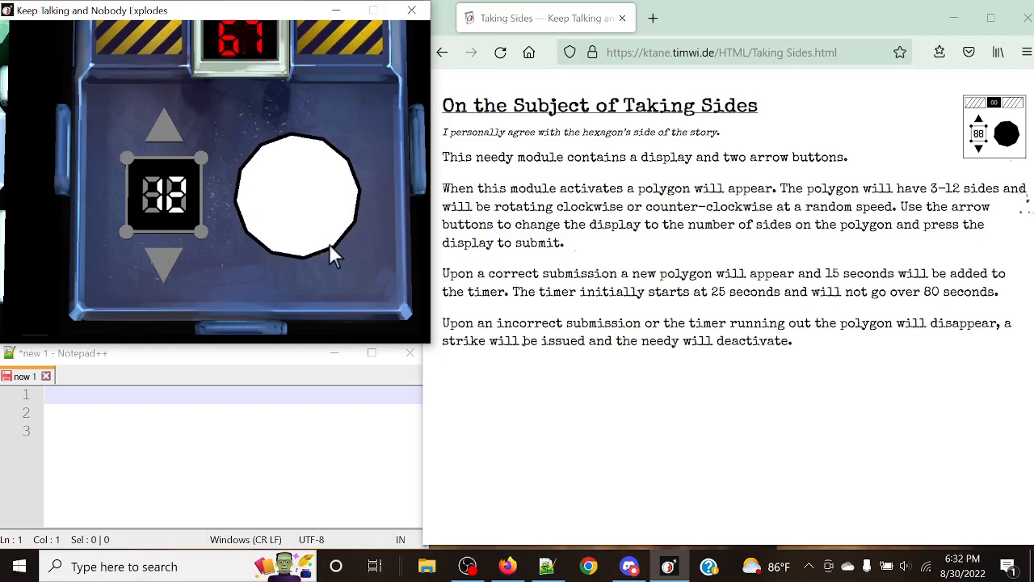
click(165, 196)
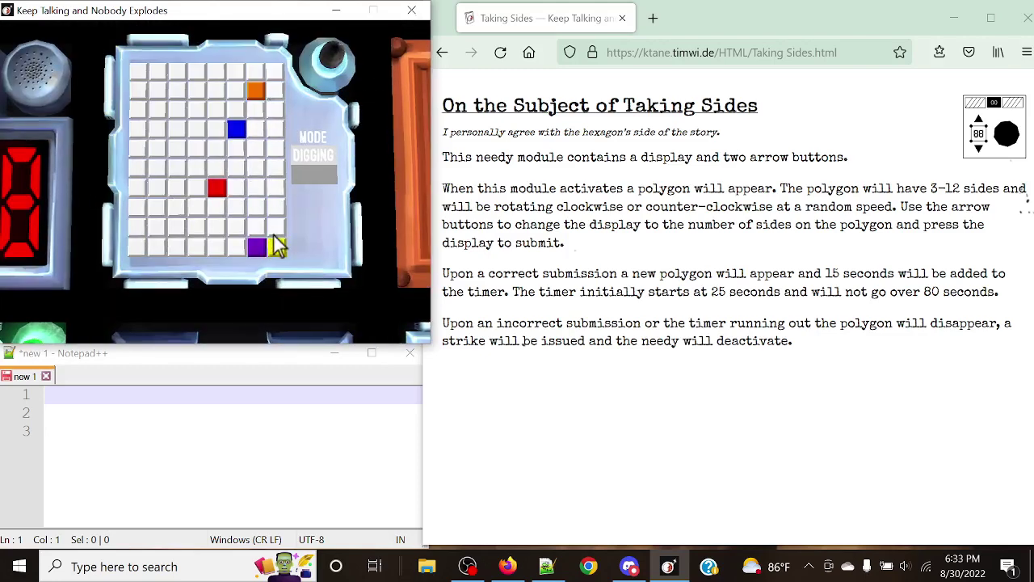
Dig the starting cell, flag the left-edge mine to clear Minesweeper, then view the whole bomb
click(276, 247)
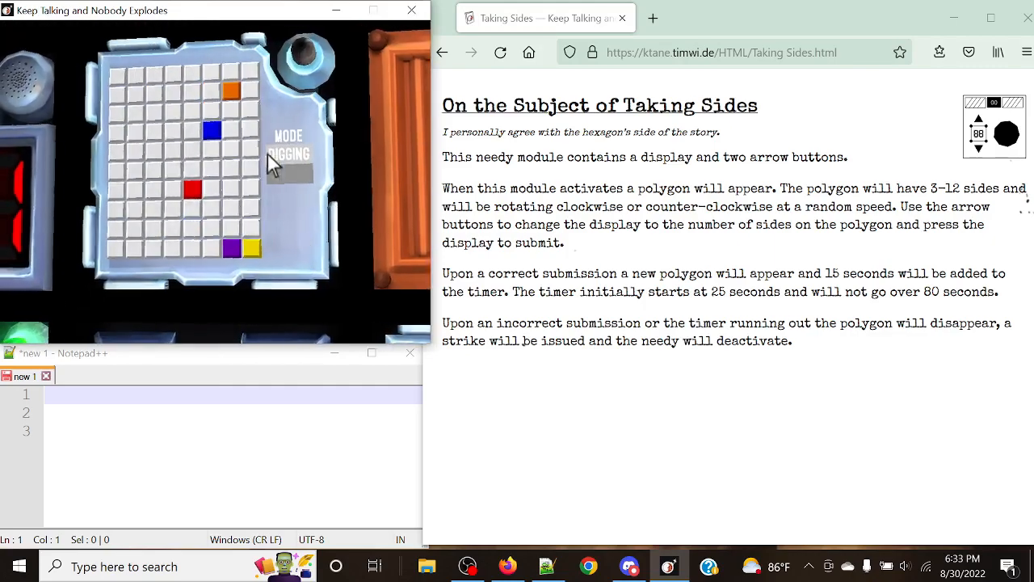
click(289, 154)
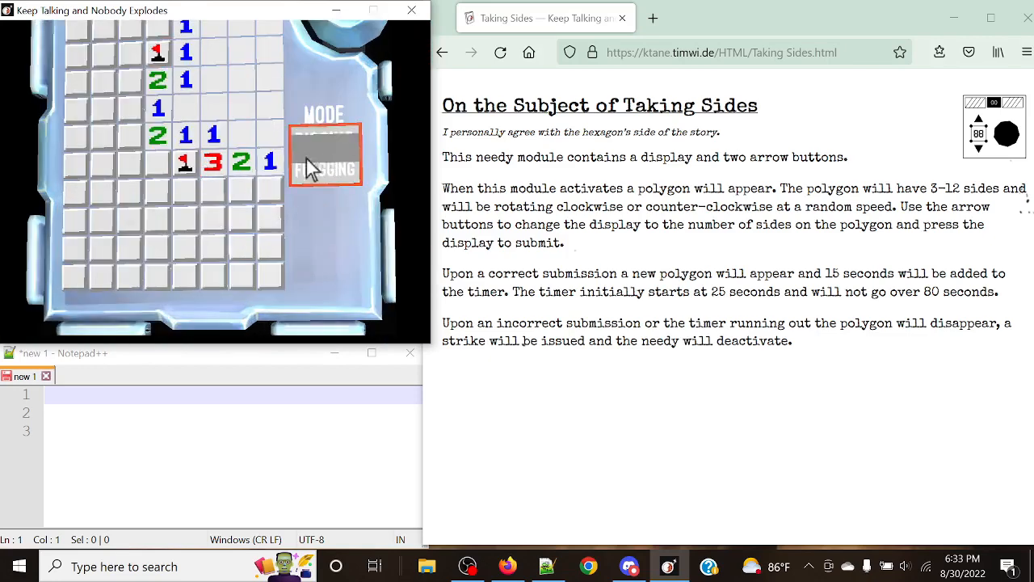
click(325, 154)
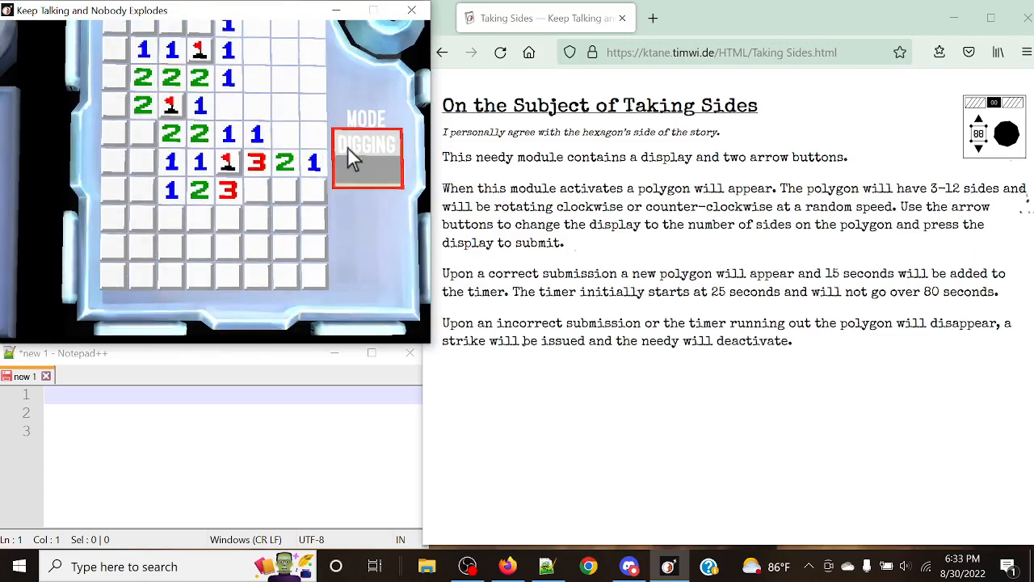
click(312, 190)
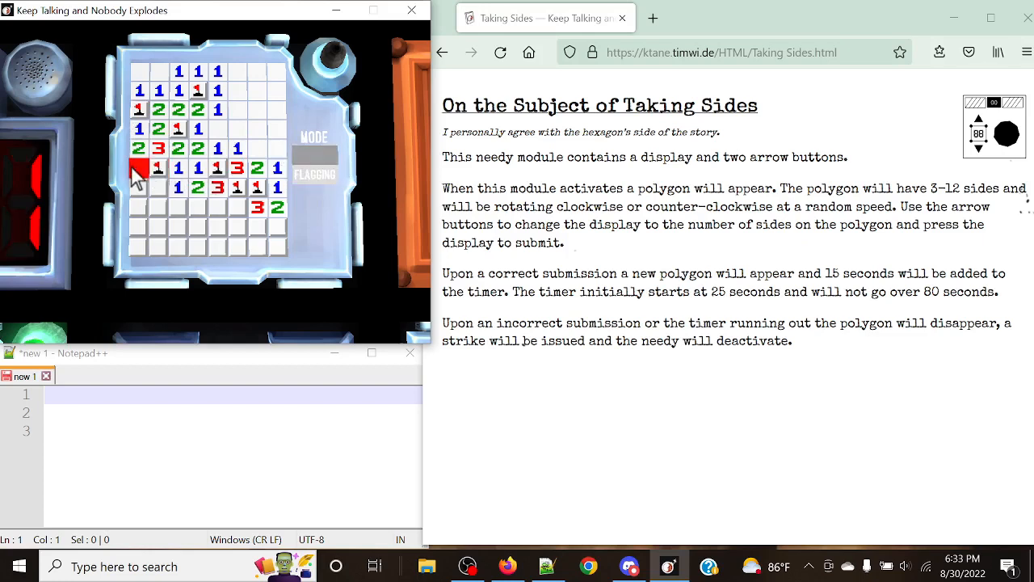
click(315, 162)
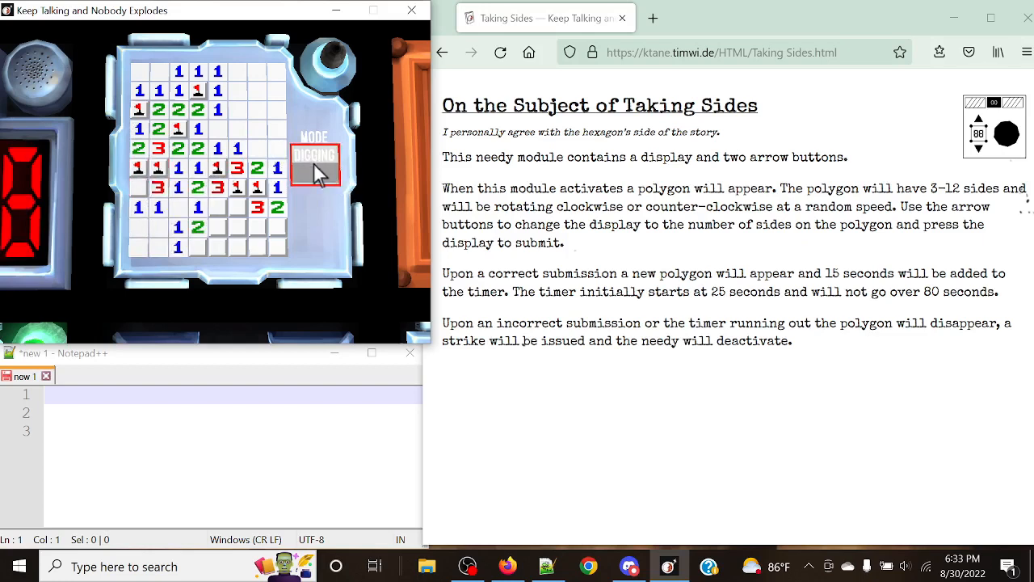
click(314, 165)
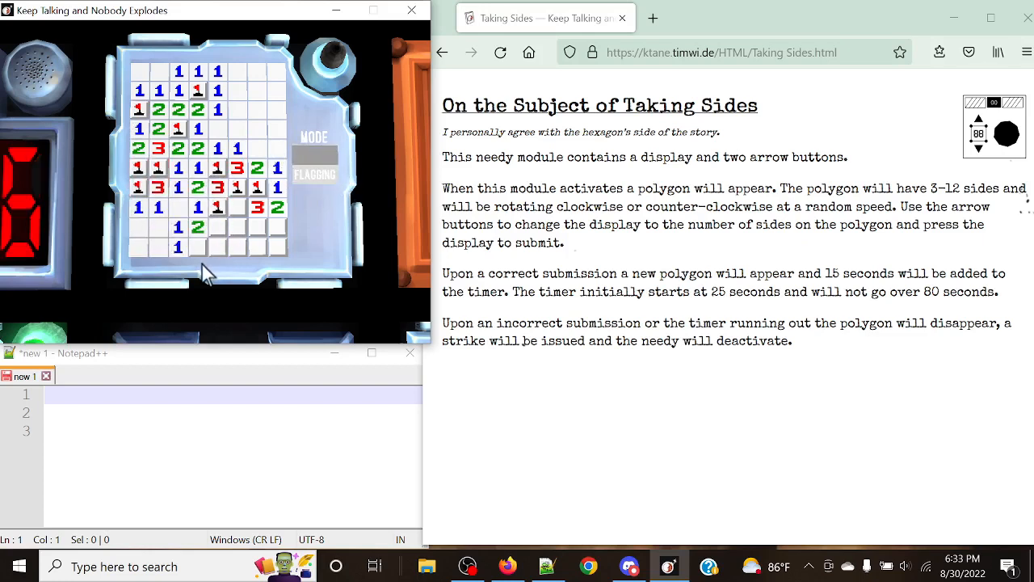
click(219, 247)
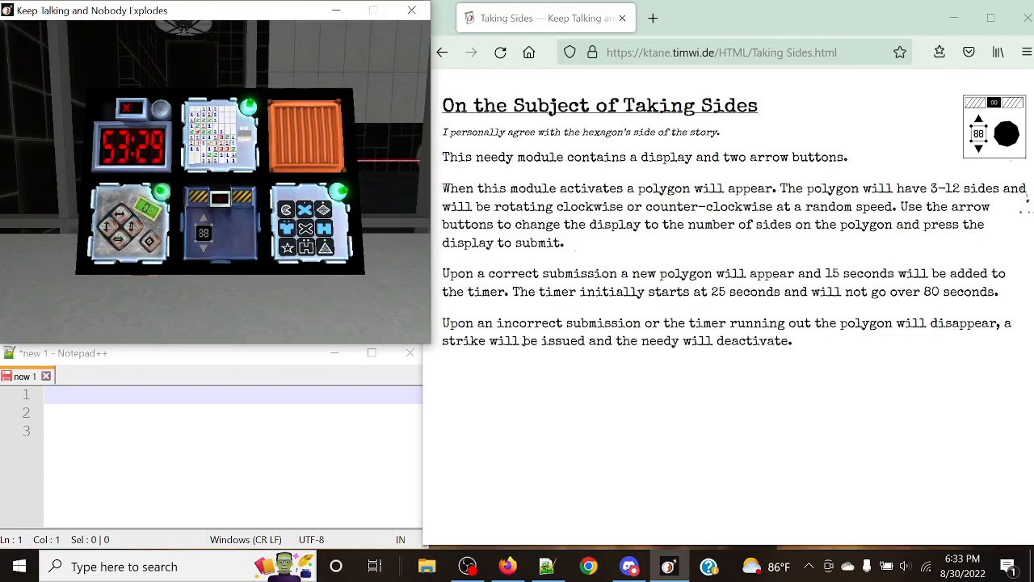
mouse_move(344, 296)
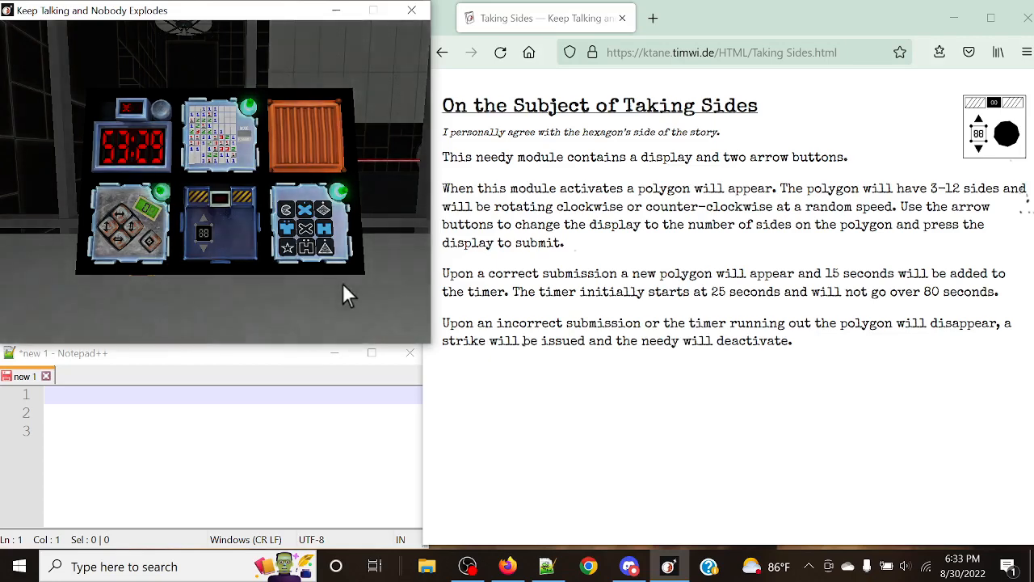